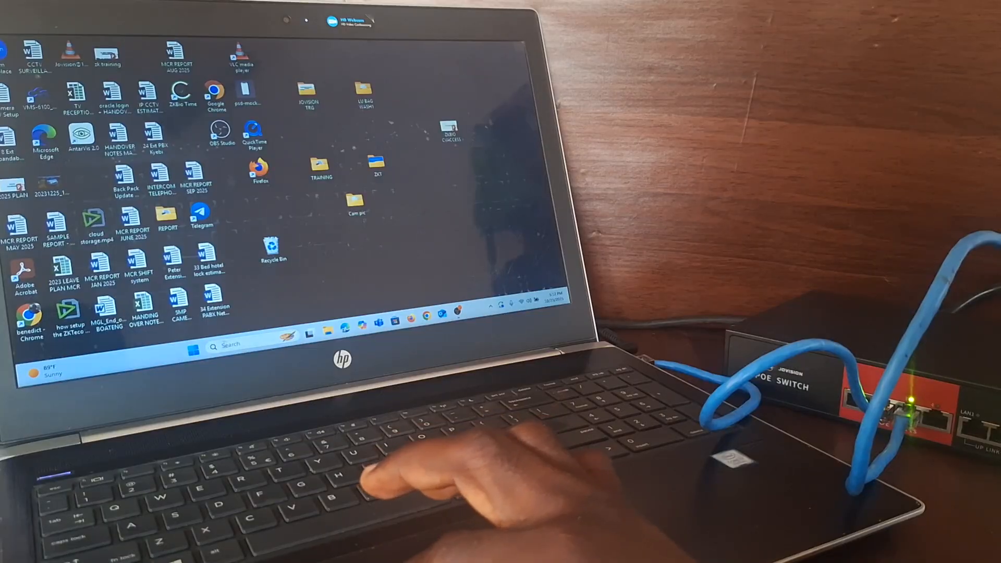
Launch Control Panel from the recent items in Windows search.
left_click(259, 545)
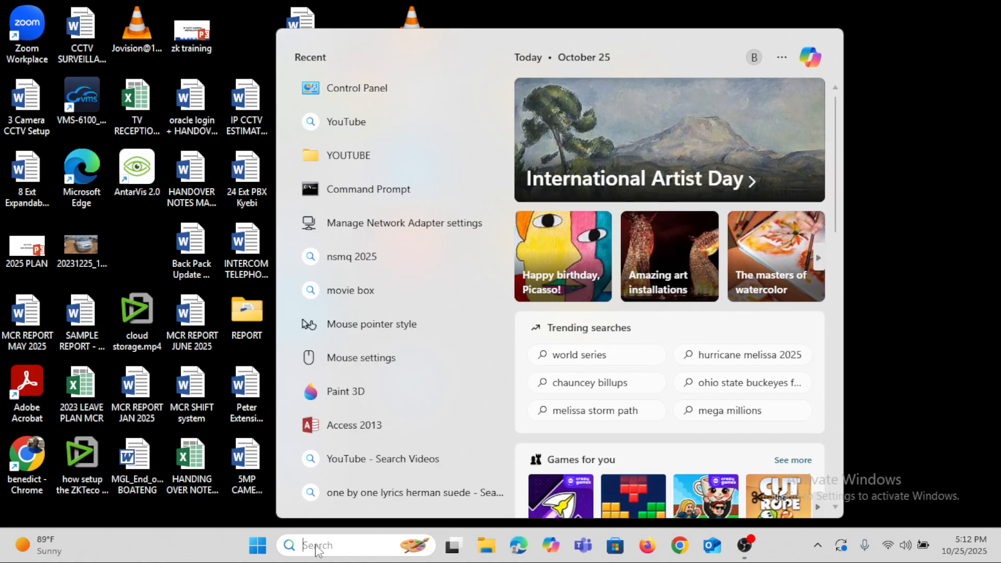
mouse_move(501, 60)
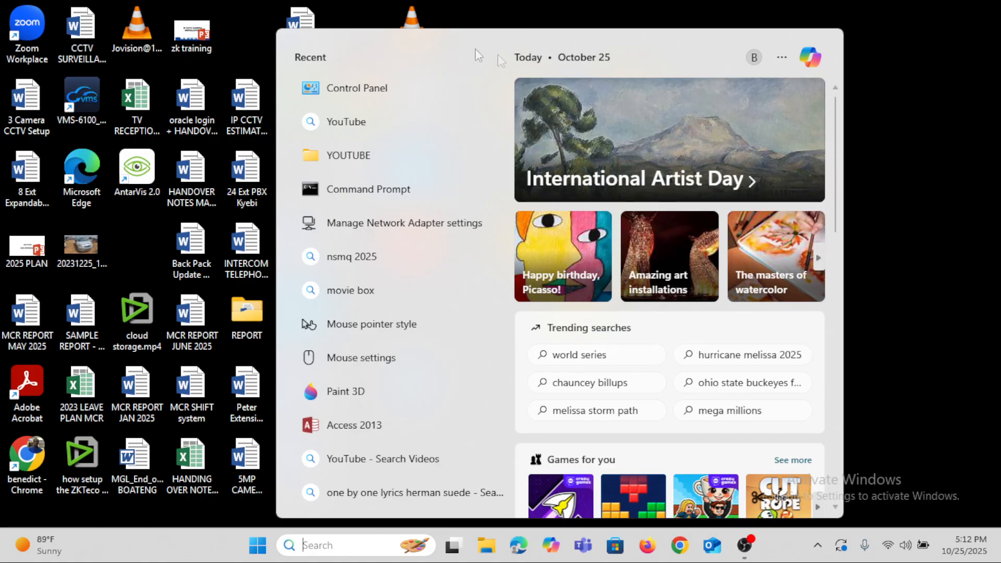
left_click(257, 545)
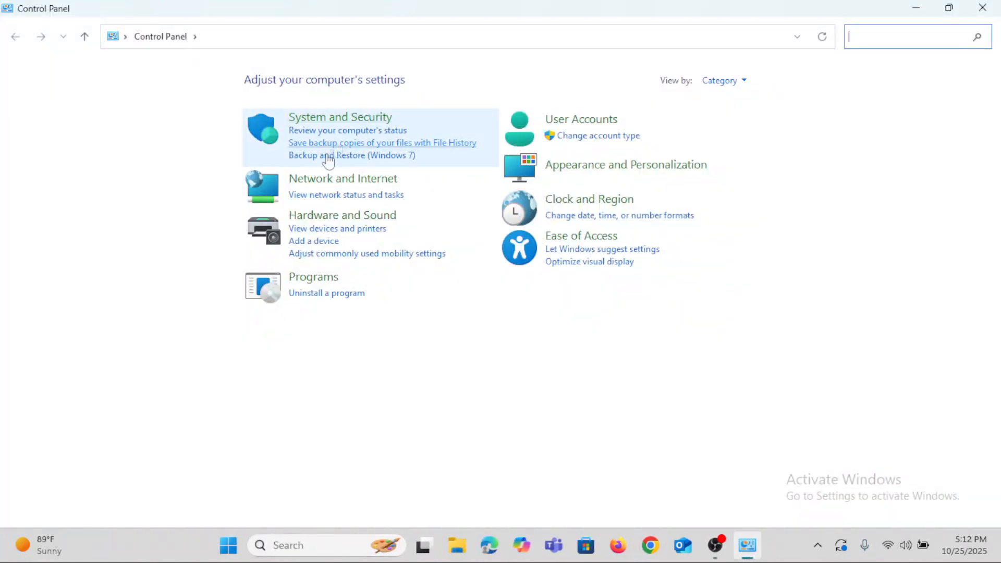
mouse_move(343, 178)
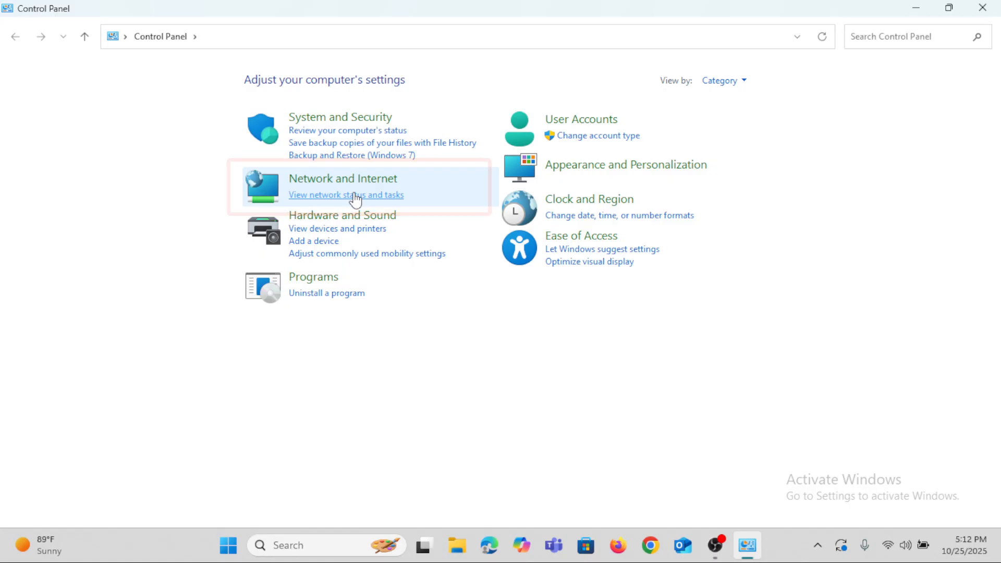
Go through Network and Sharing Center to the Network Connections adapter list.
left_click(344, 195)
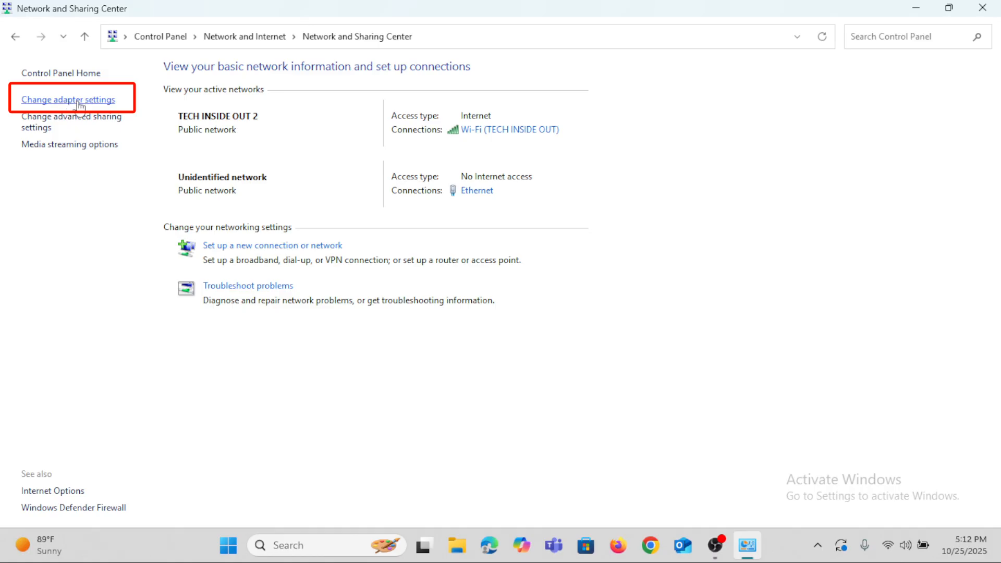
left_click(66, 99)
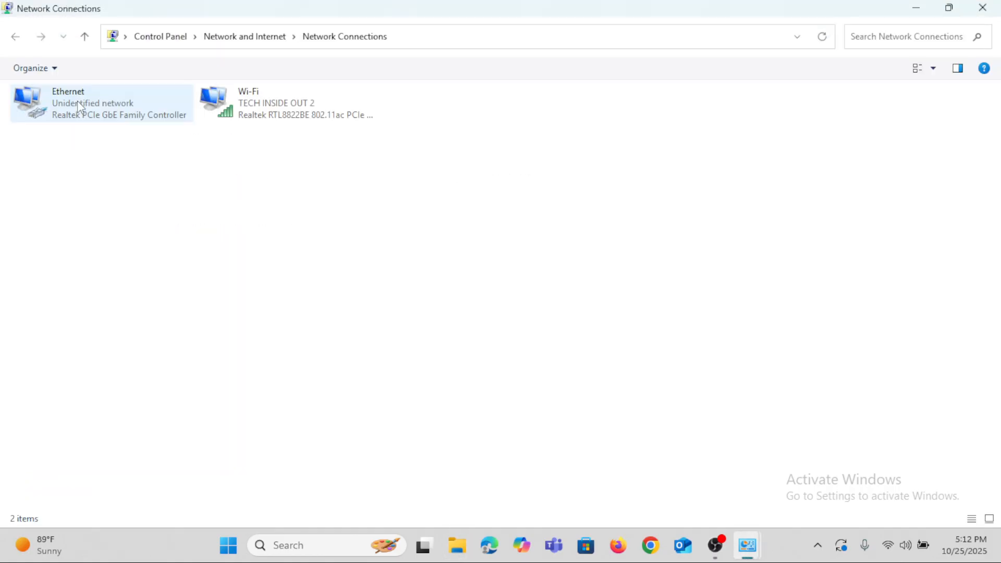
Open the Properties dialog for the Ethernet adapter.
left_click(310, 180)
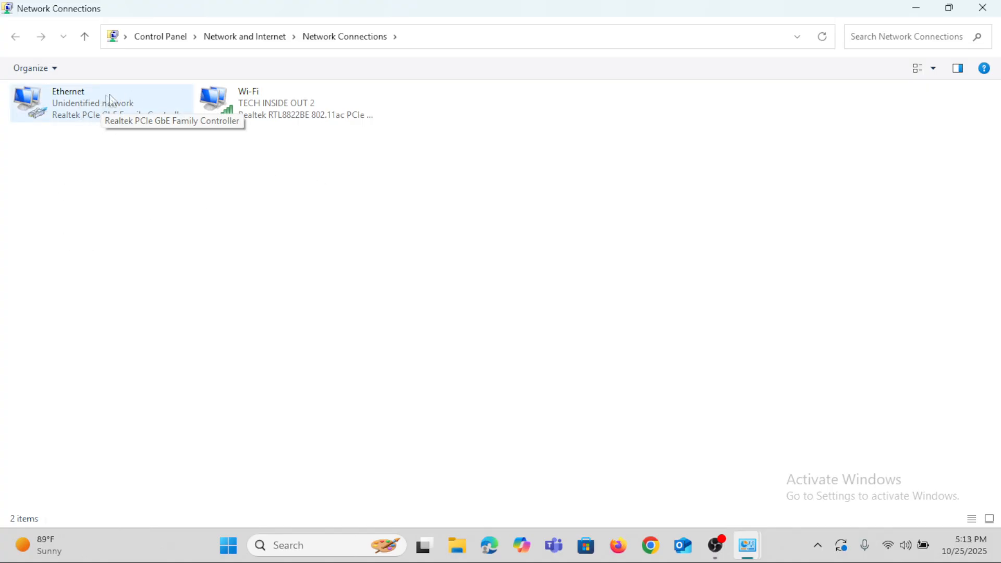
mouse_move(275, 102)
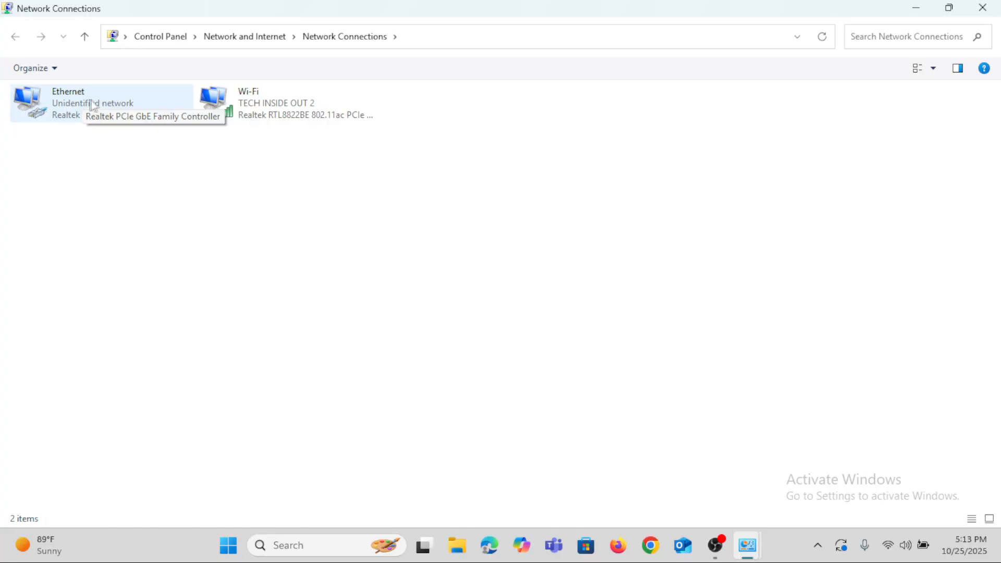
mouse_move(99, 107)
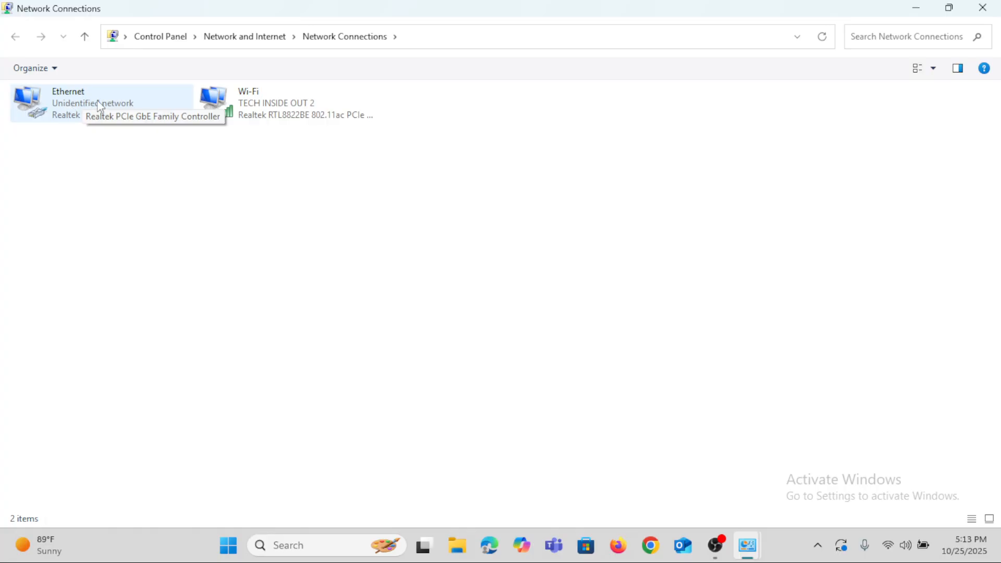
right_click(95, 102)
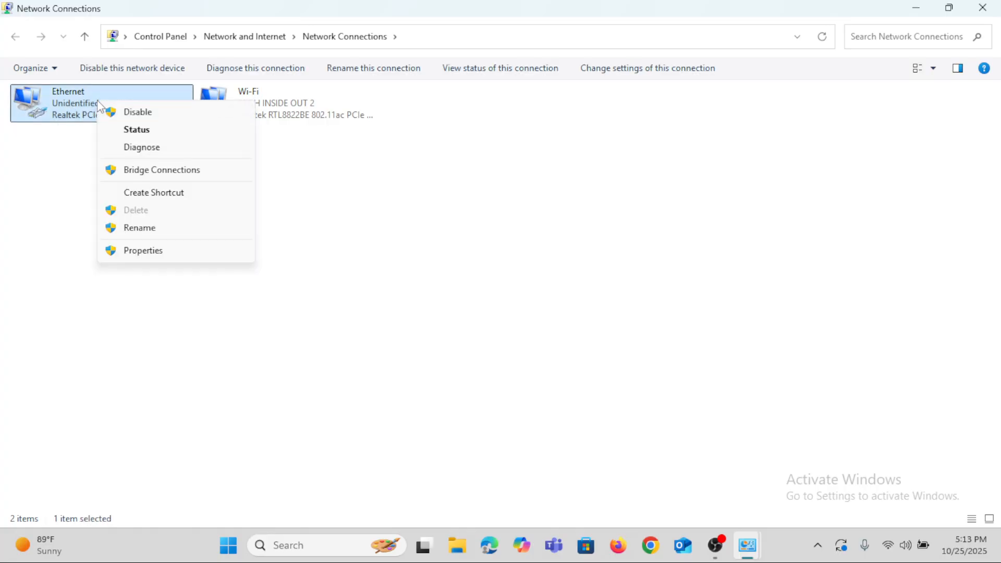
mouse_move(147, 254)
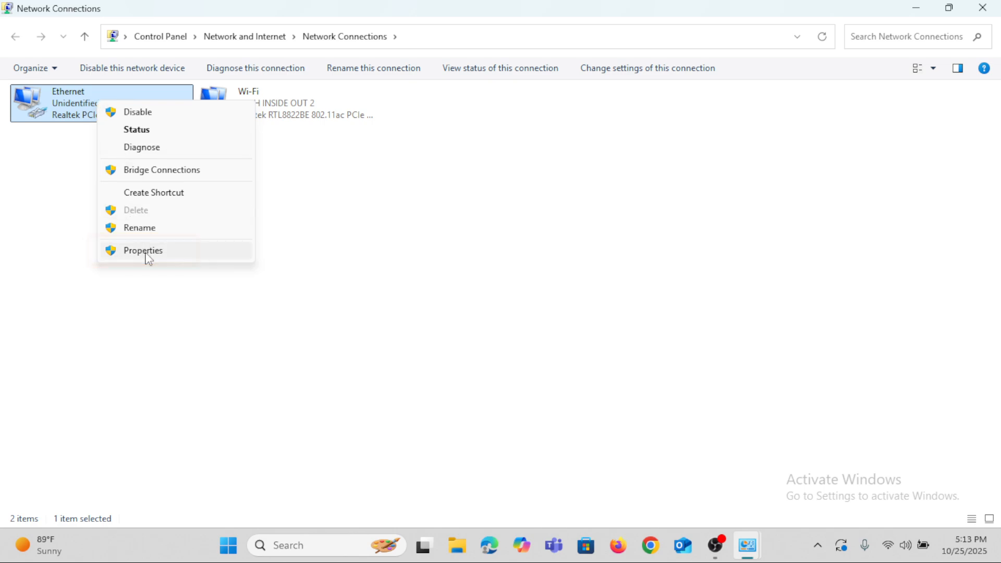
left_click(142, 251)
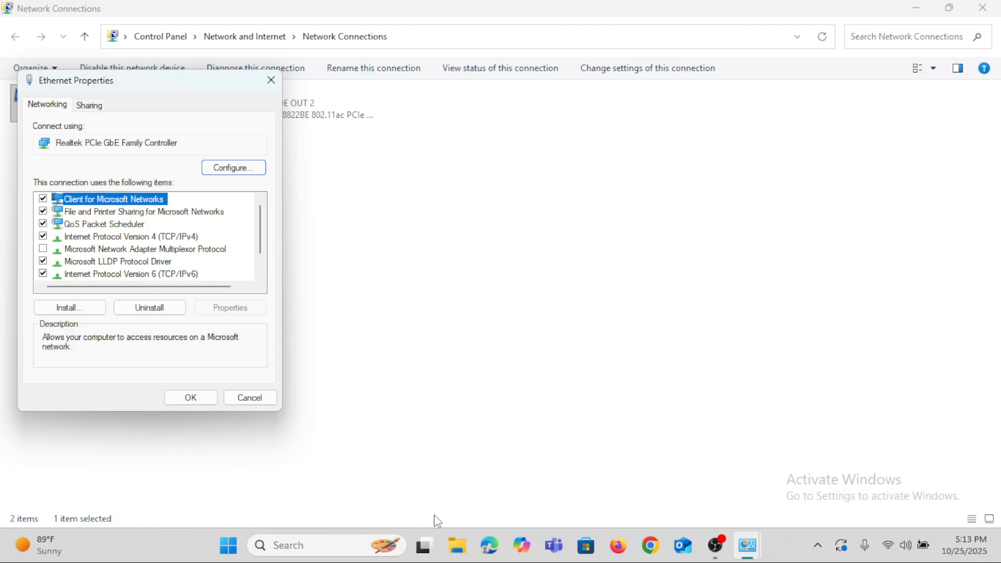
mouse_move(83, 96)
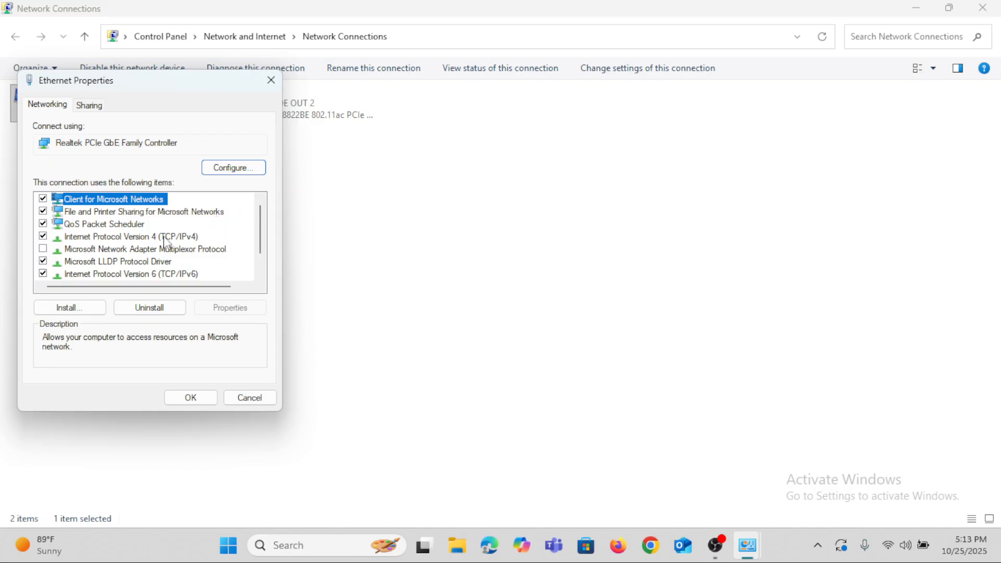
Open Internet Protocol Version 4 (TCP/IPv4) properties, showing 192.168.1.204 / 255.255.255.0.
double_click(131, 236)
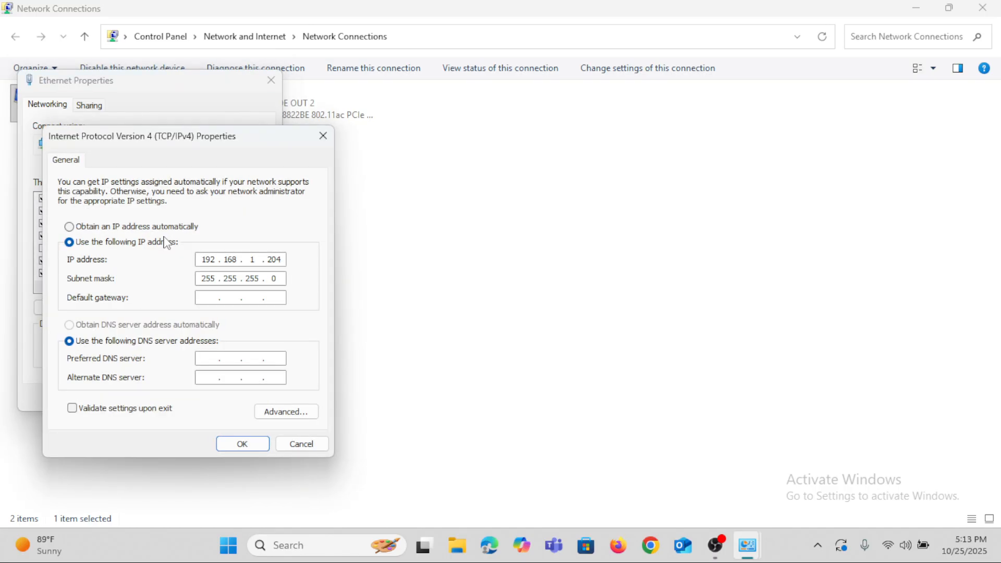
mouse_move(130, 275)
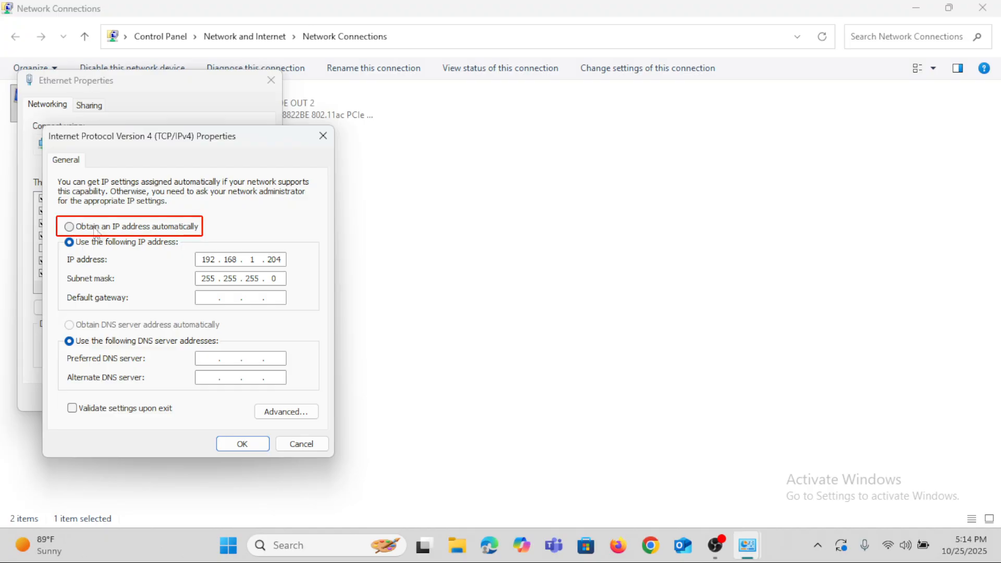
mouse_move(199, 236)
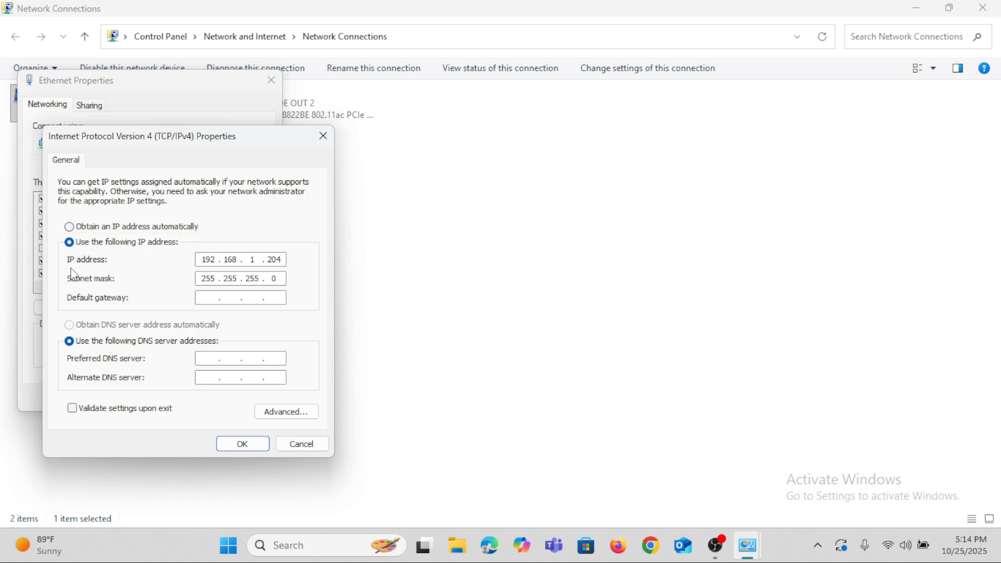
left_click(239, 259)
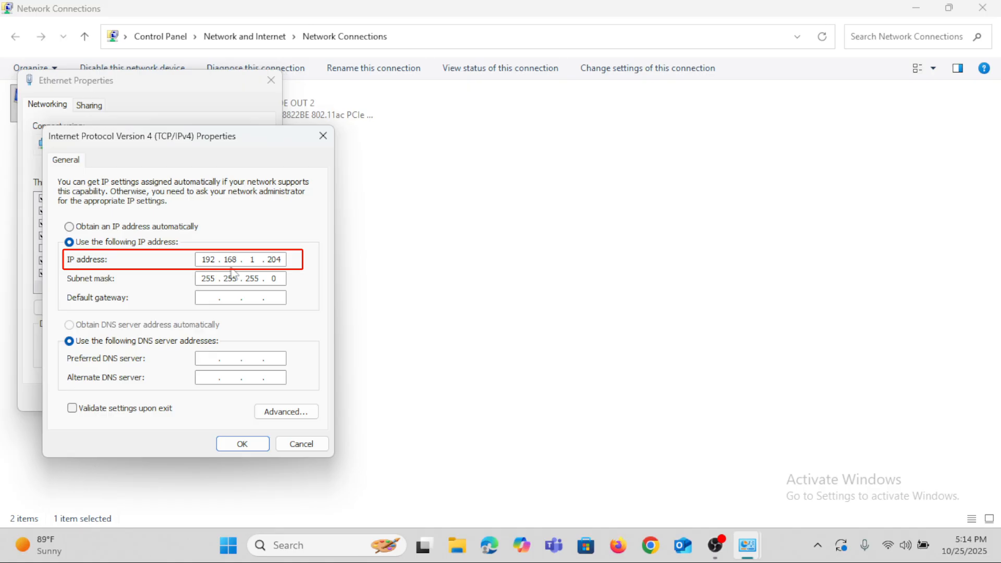
left_click(268, 259)
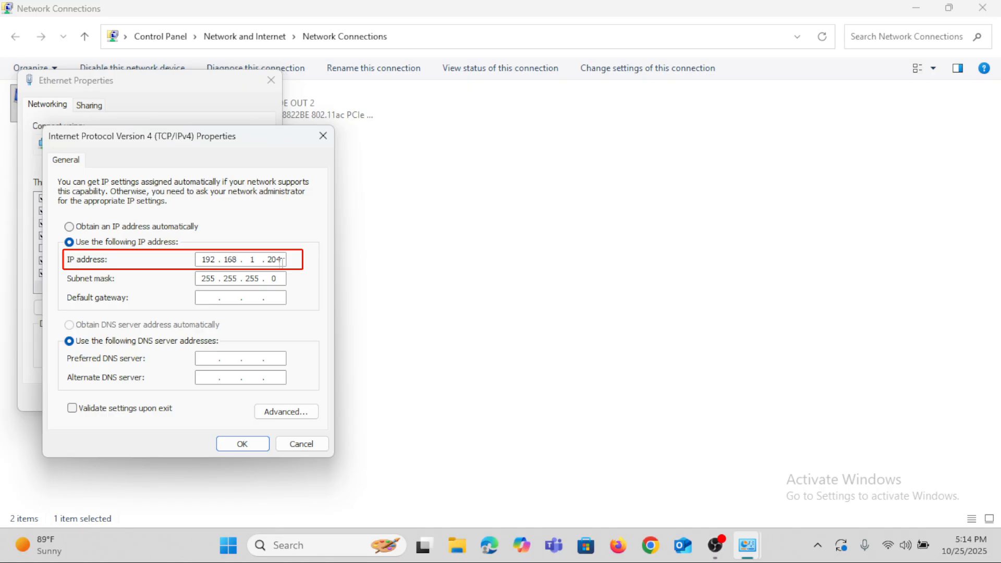